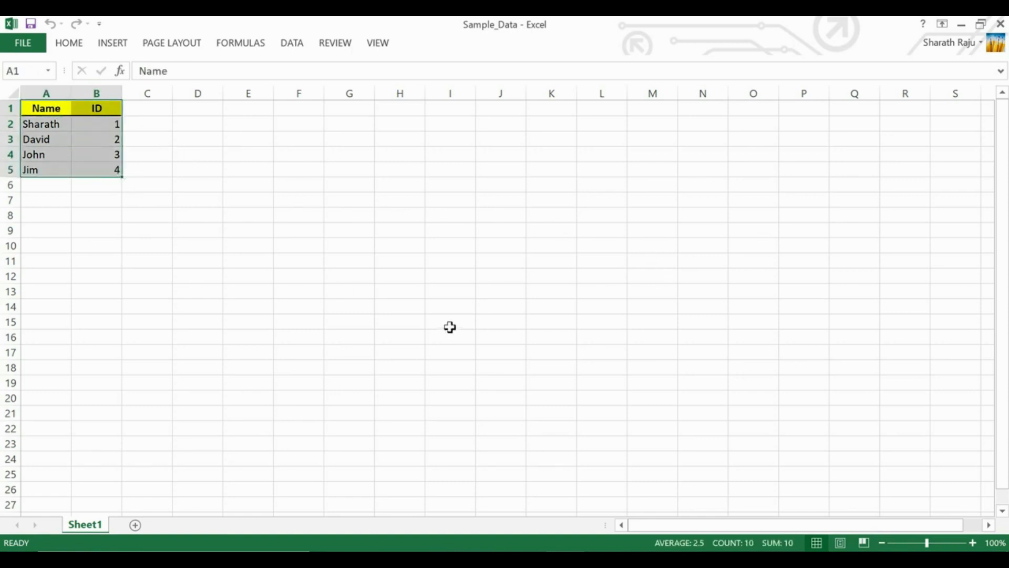
pyautogui.moveTo(552, 291)
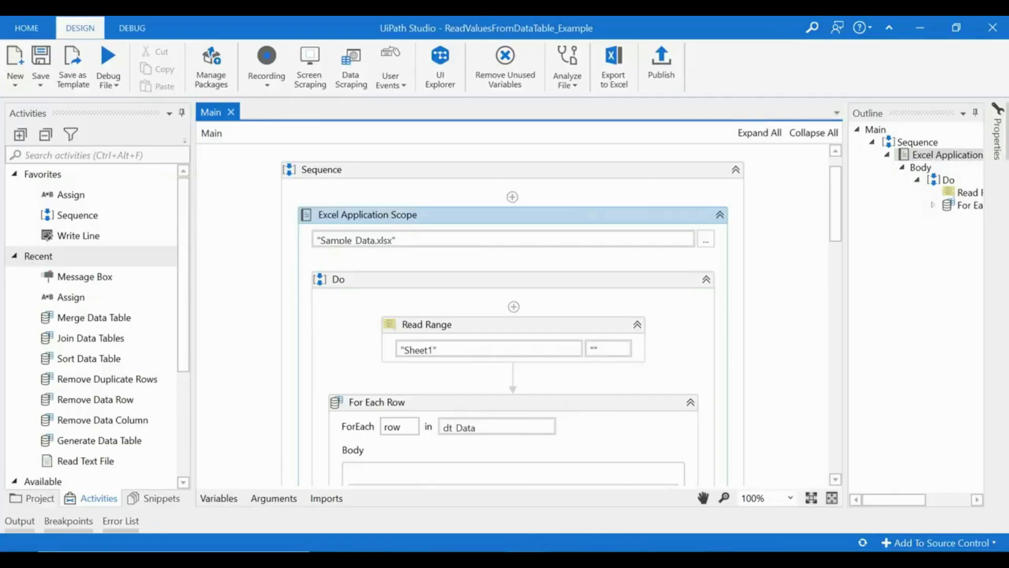
pyautogui.moveTo(502, 231)
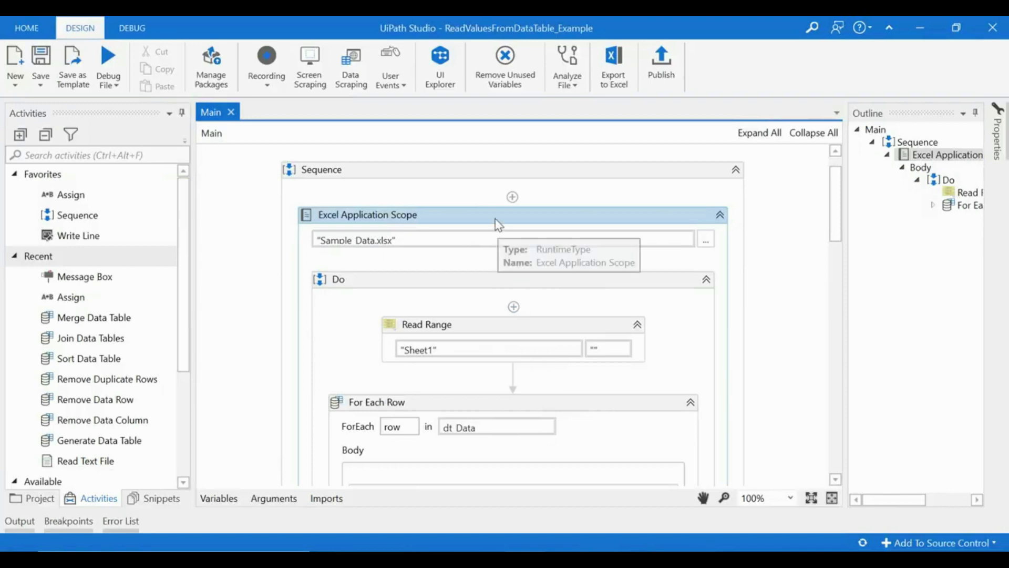
pyautogui.moveTo(434, 230)
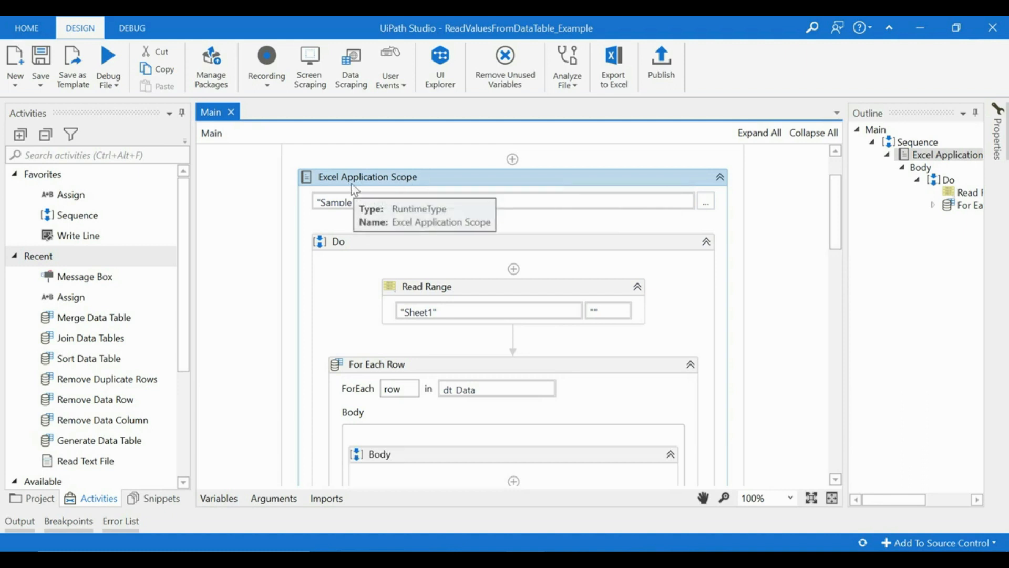
pyautogui.moveTo(370, 224)
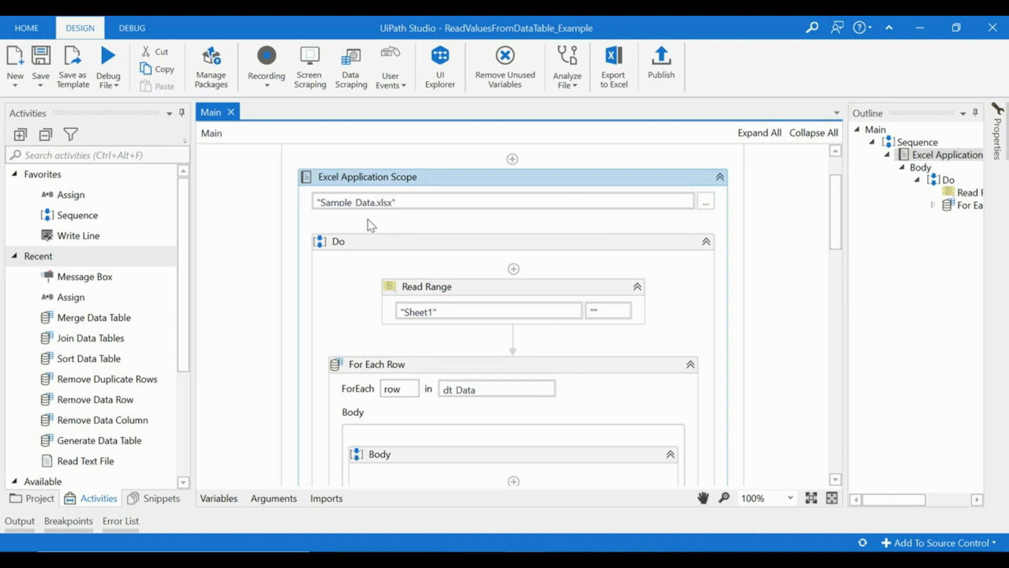
pyautogui.moveTo(482, 187)
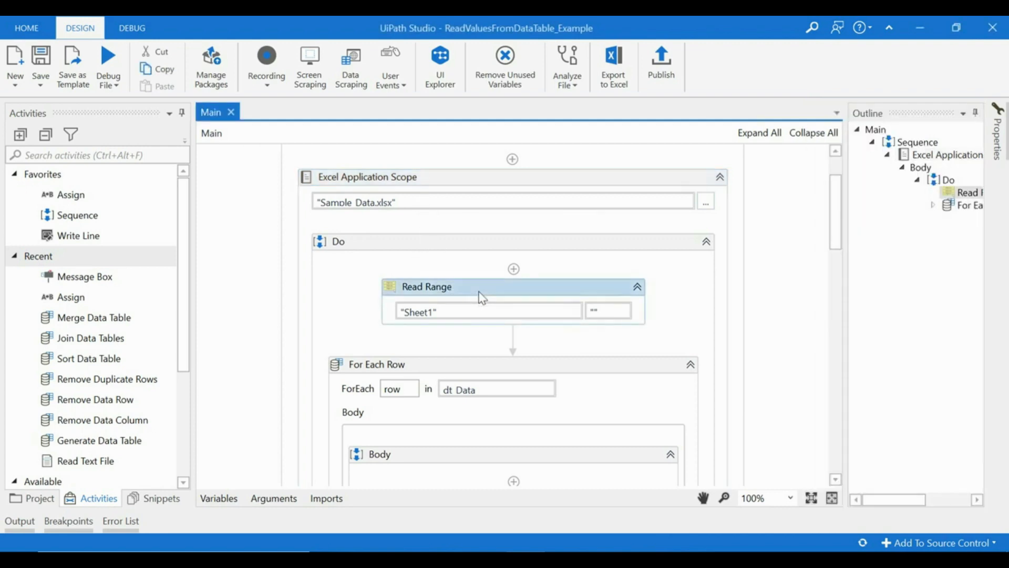
pyautogui.moveTo(502, 295)
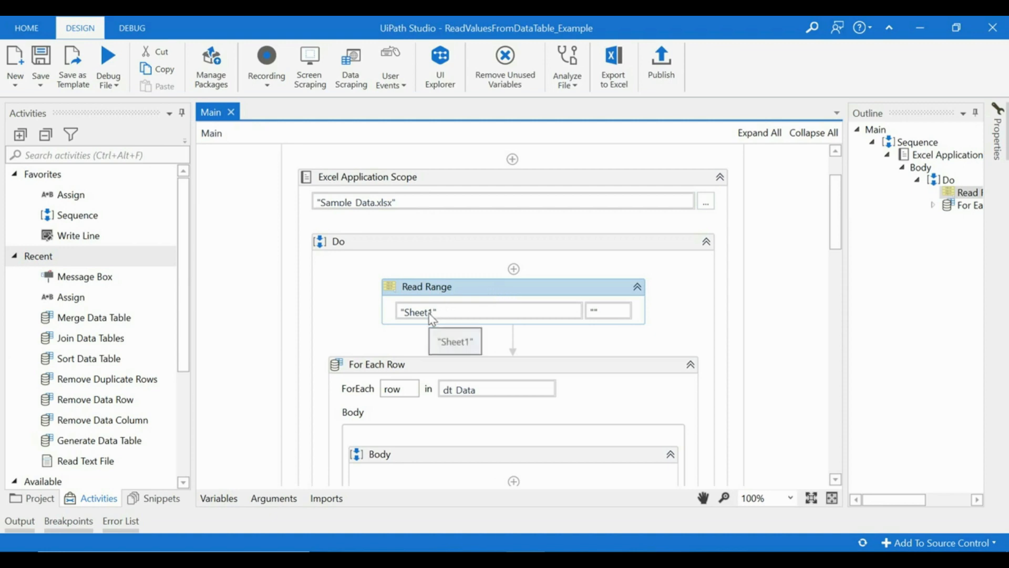
pyautogui.moveTo(608, 313)
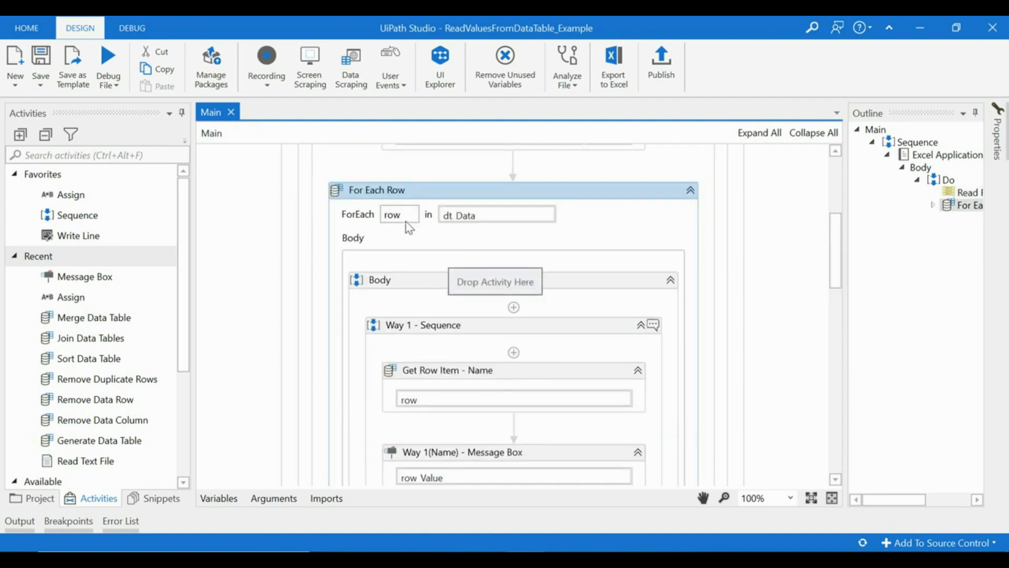
pyautogui.moveTo(375, 200)
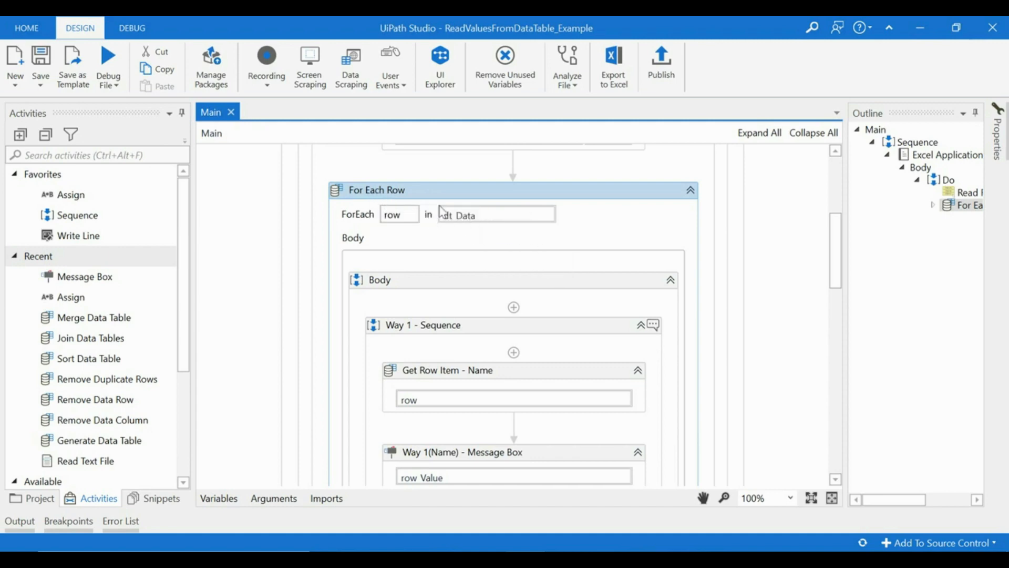
pyautogui.moveTo(424, 197)
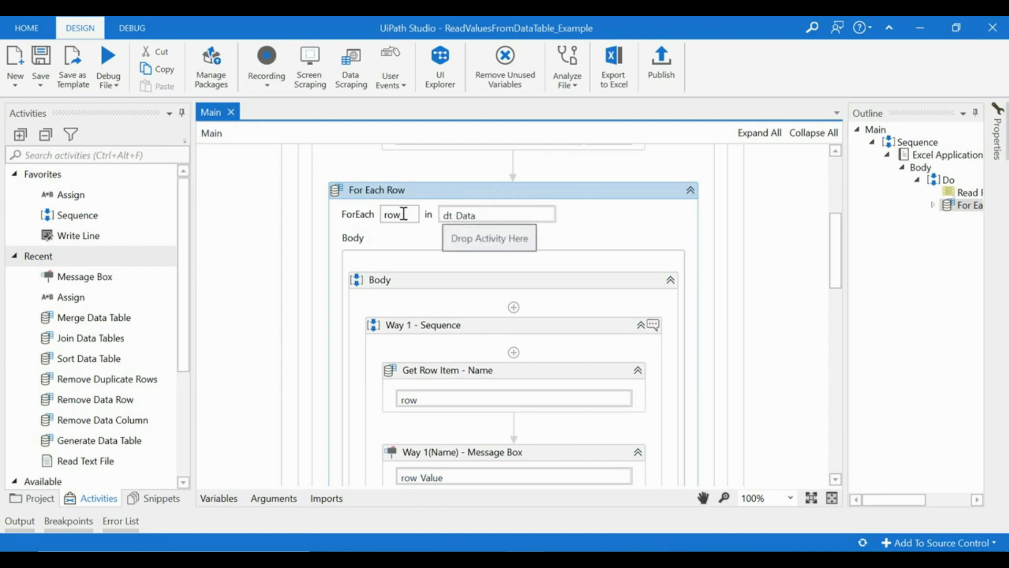
# Step: Select the row loop variable and focus the Get Row Item - Name activity
pyautogui.doubleClick(392, 214)
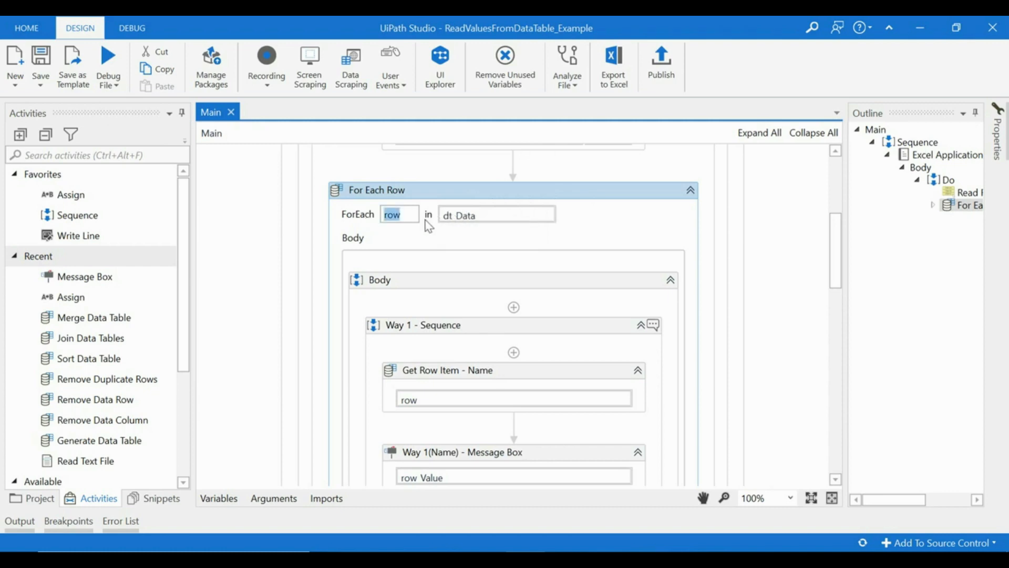
pyautogui.moveTo(424, 228)
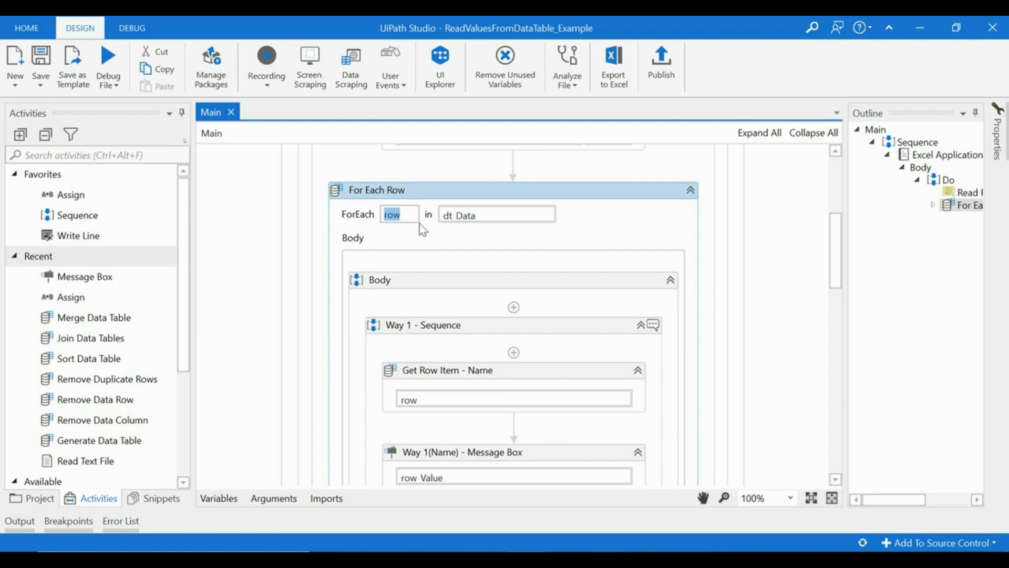
pyautogui.moveTo(492, 215)
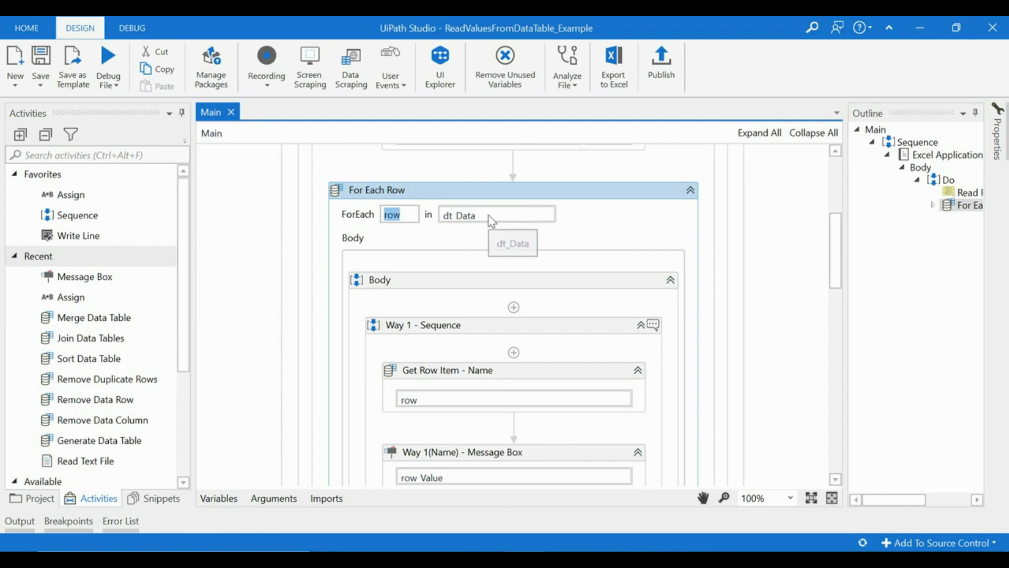
pyautogui.scroll(-3)
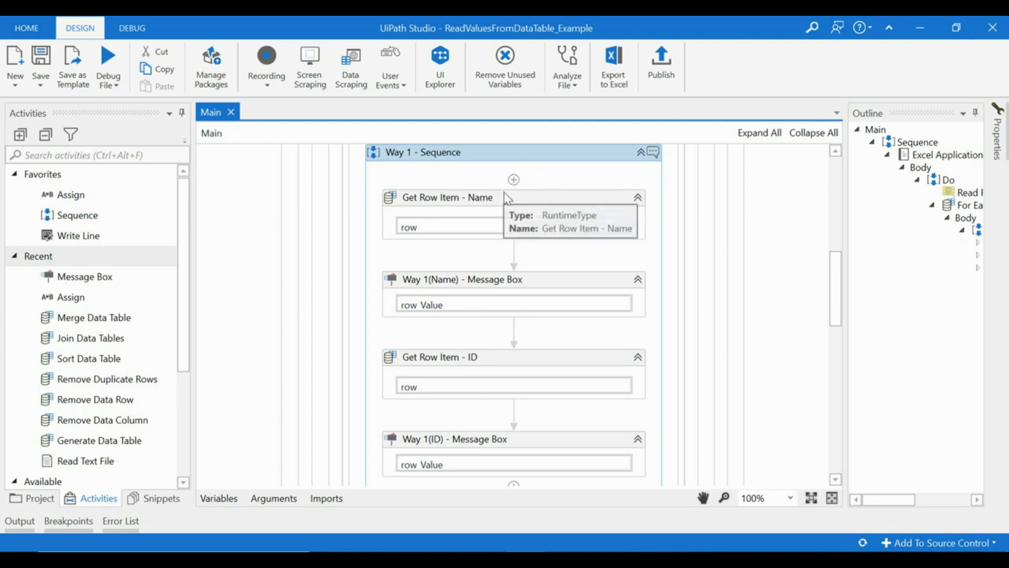
pyautogui.click(447, 198)
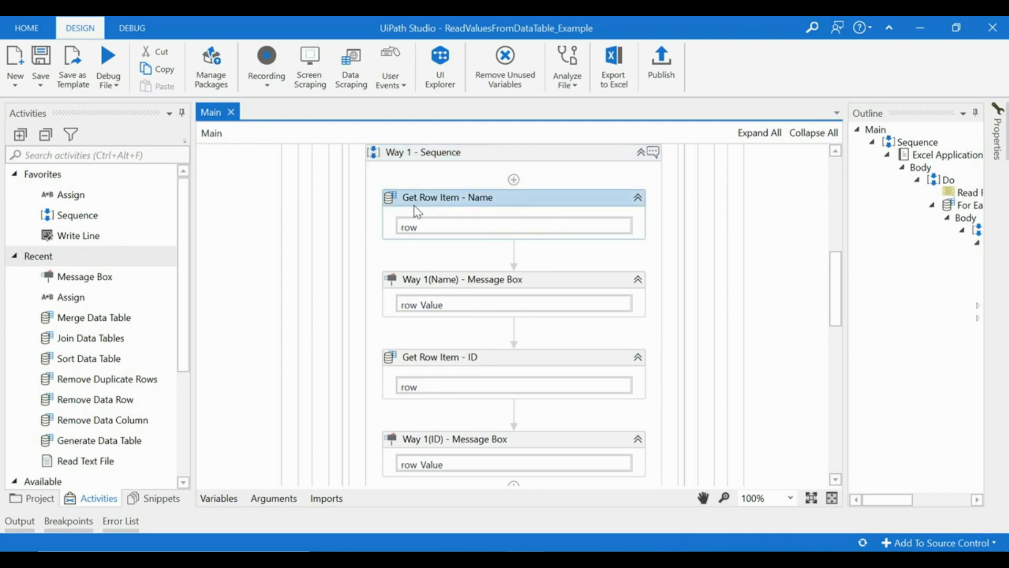
# Step: Filter the Activities panel by 'row' and locate Get Row Item under DataTable, reviewing its ColumnName, Row and Value properties
pyautogui.click(84, 154)
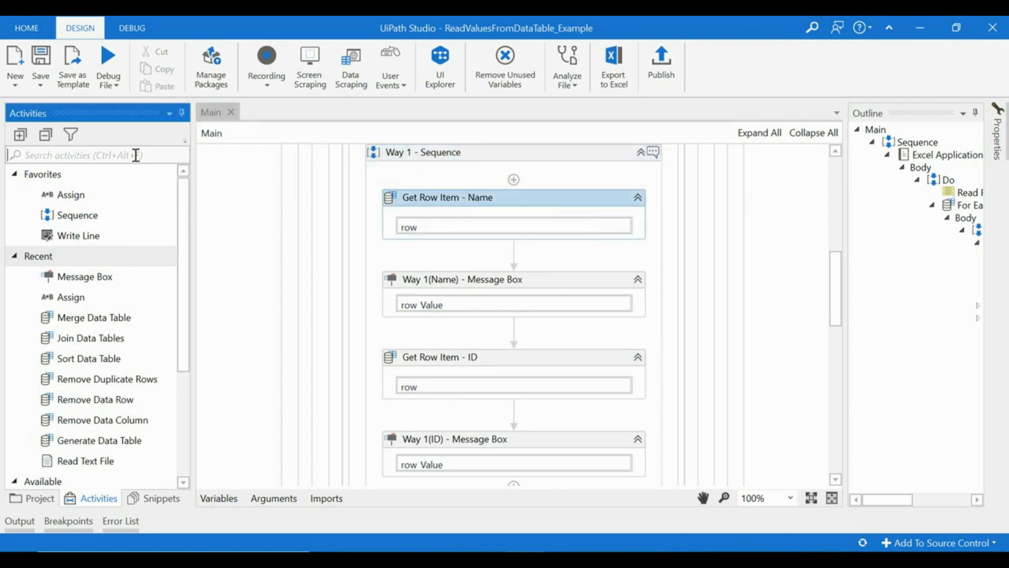
pyautogui.write('row')
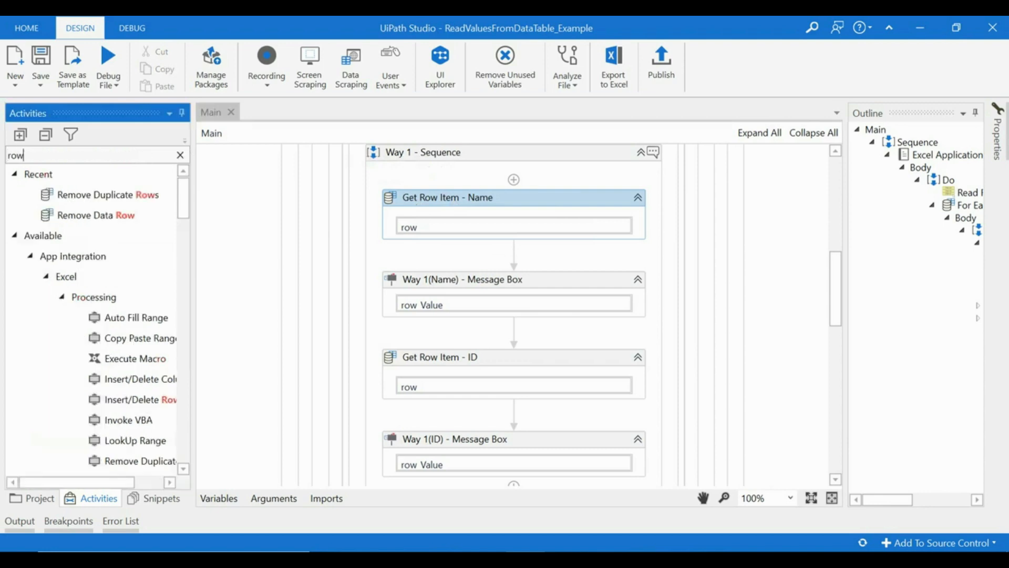
pyautogui.click(93, 296)
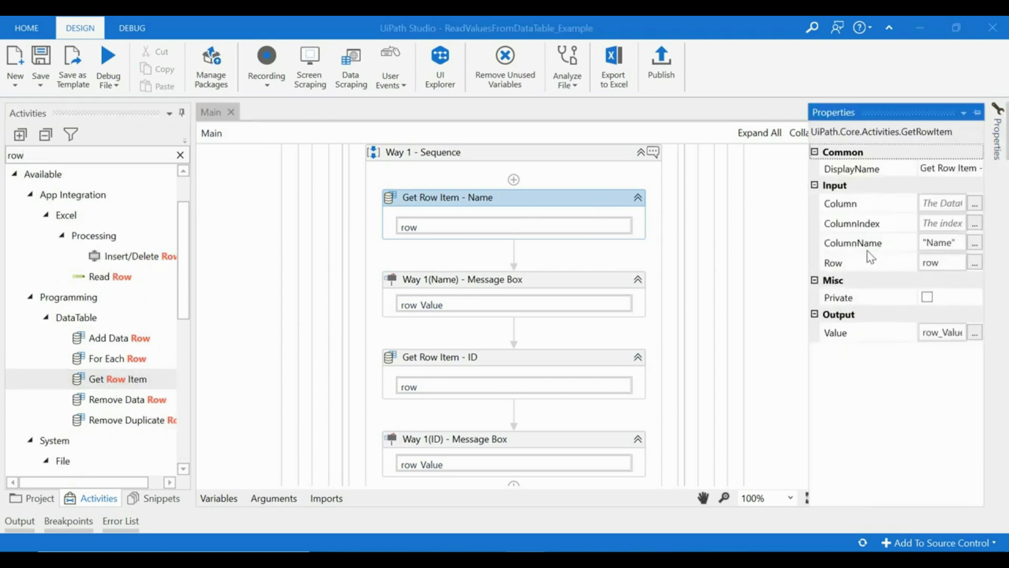
pyautogui.moveTo(862, 270)
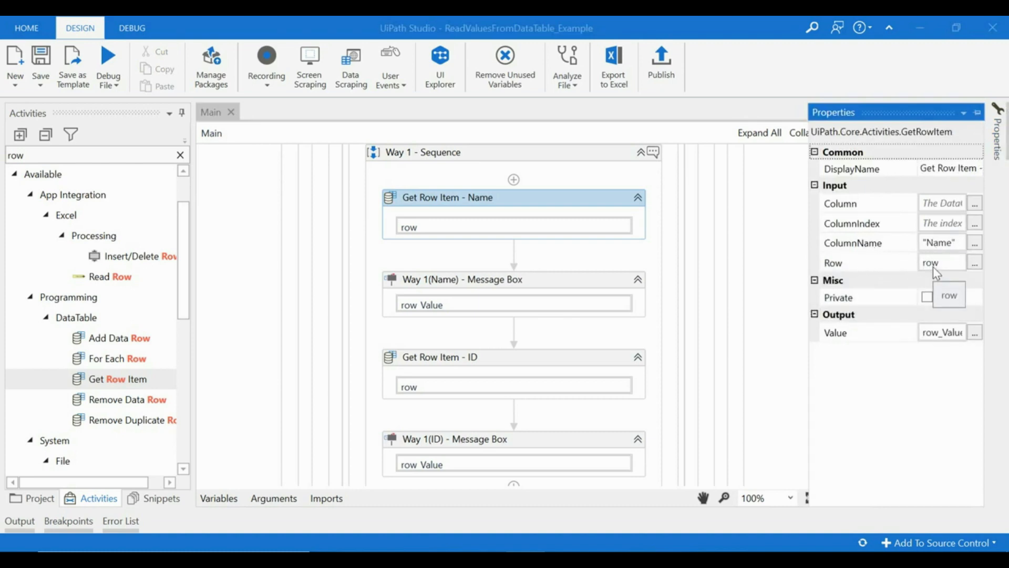
pyautogui.moveTo(943, 337)
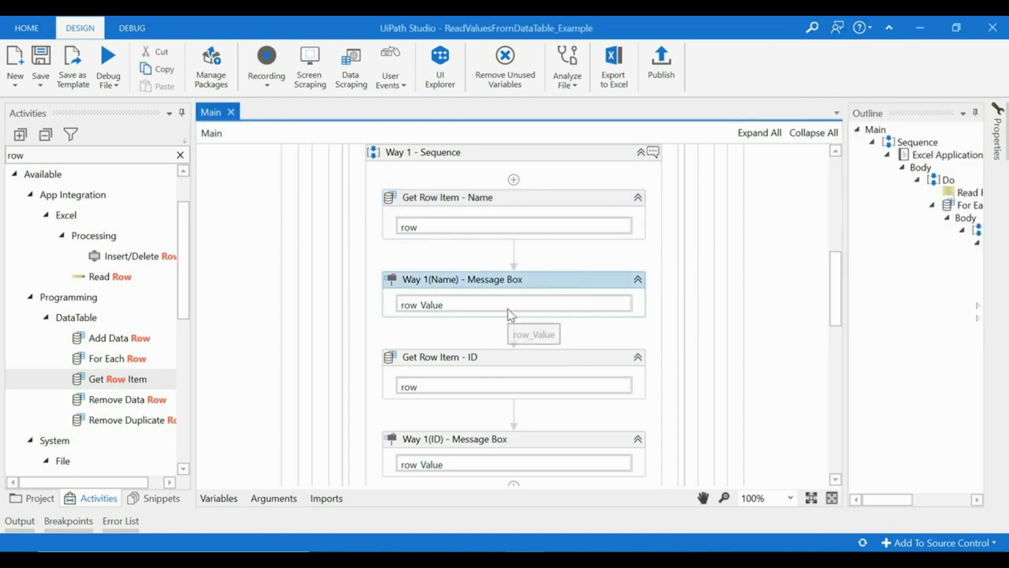
pyautogui.scroll(-3)
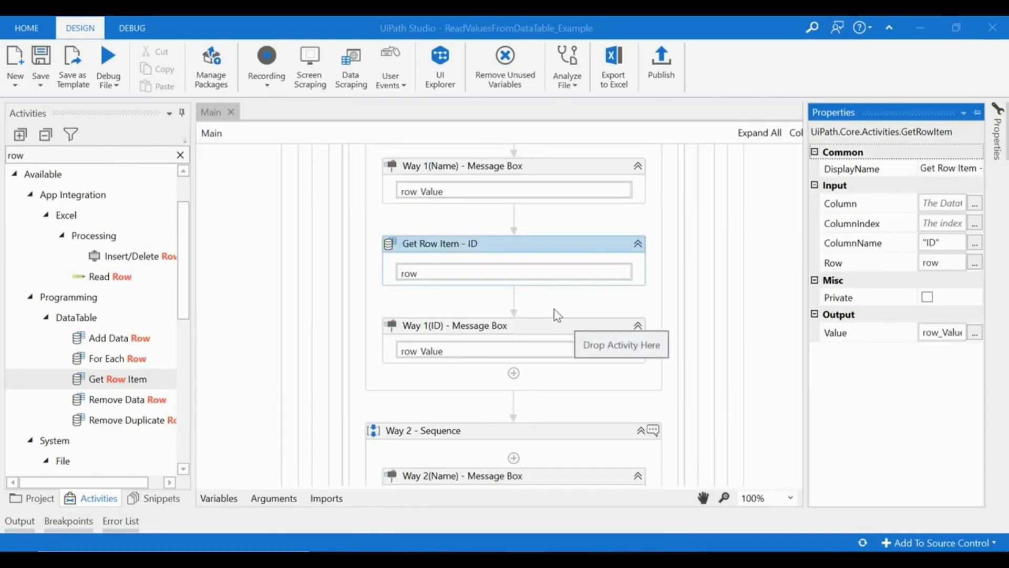
pyautogui.scroll(-3)
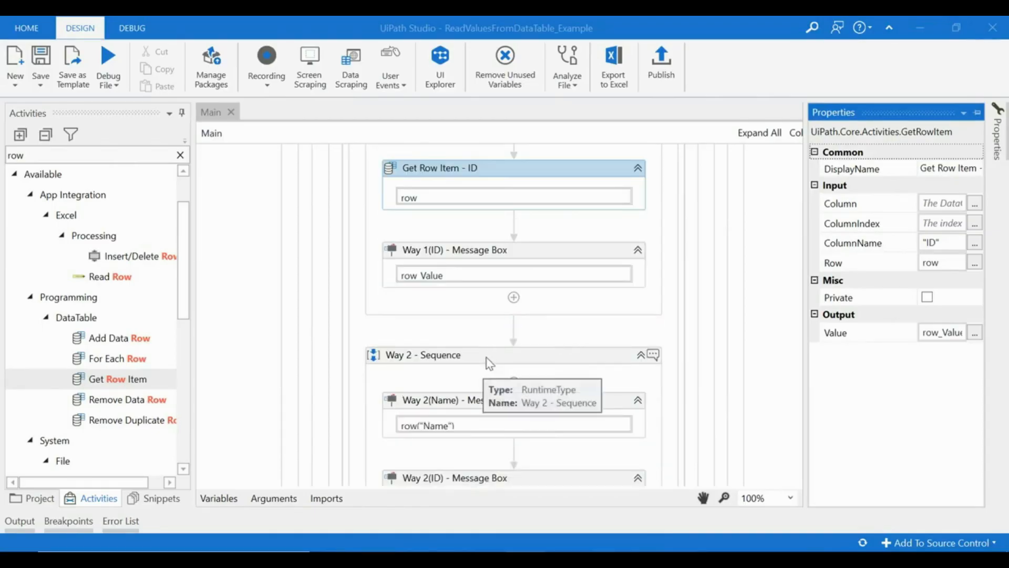
pyautogui.scroll(-3)
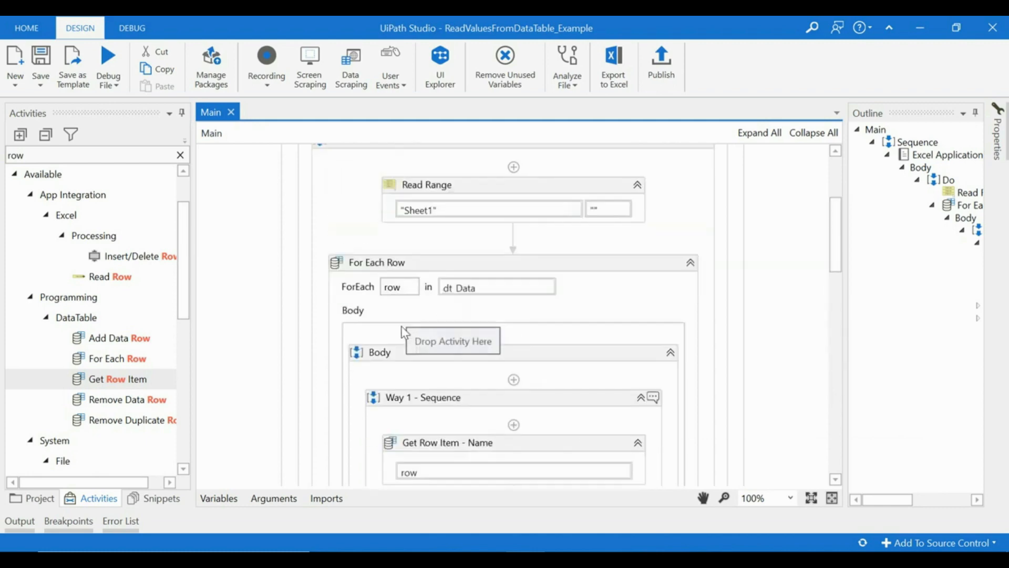
pyautogui.scroll(-3)
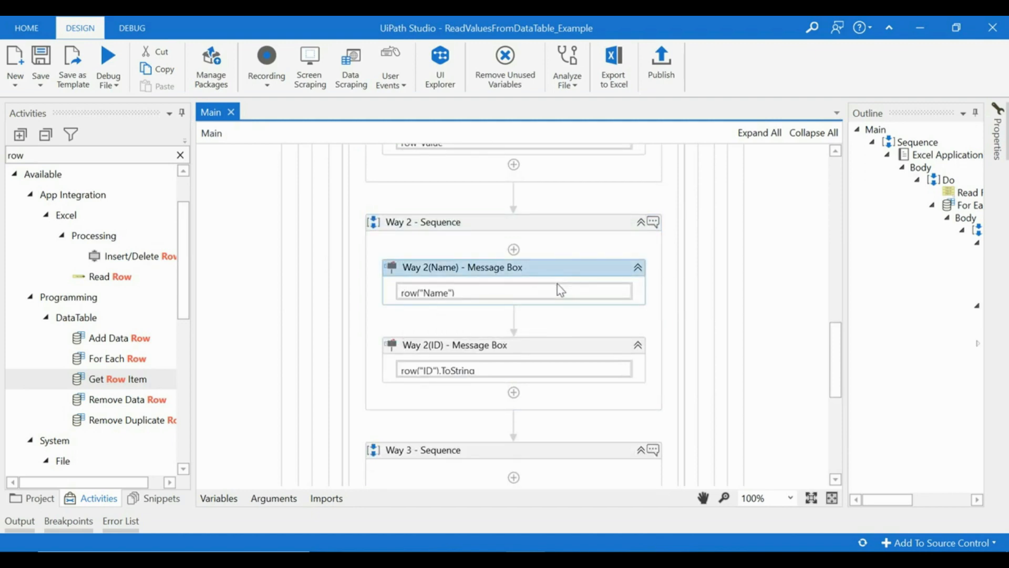
pyautogui.click(428, 291)
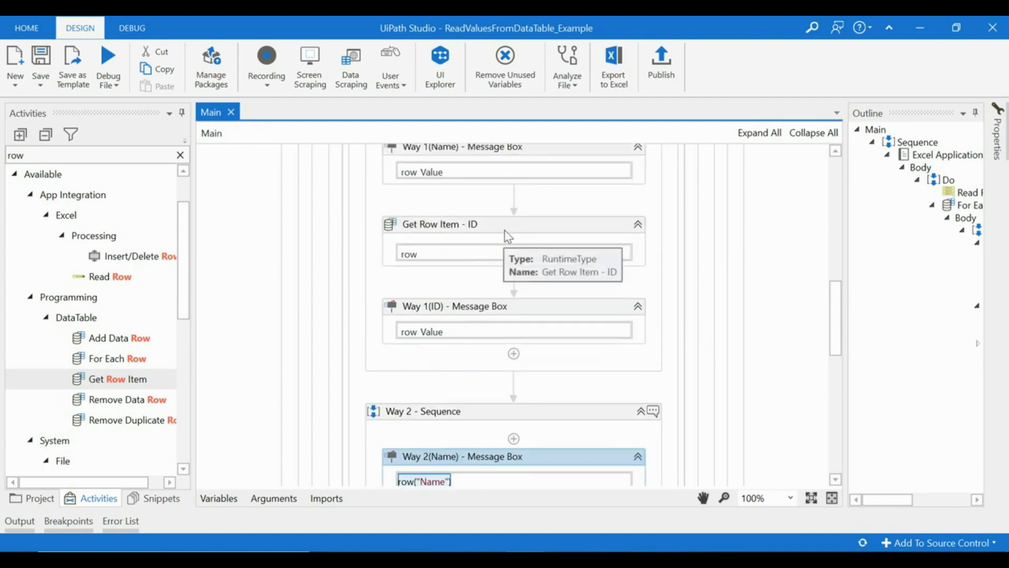
pyautogui.scroll(-3)
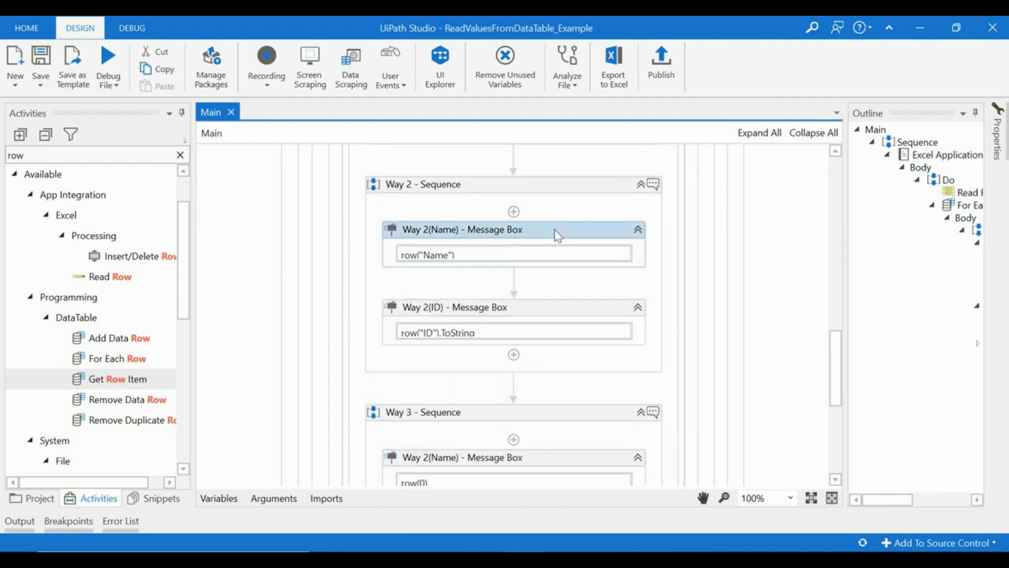
pyautogui.moveTo(486, 258)
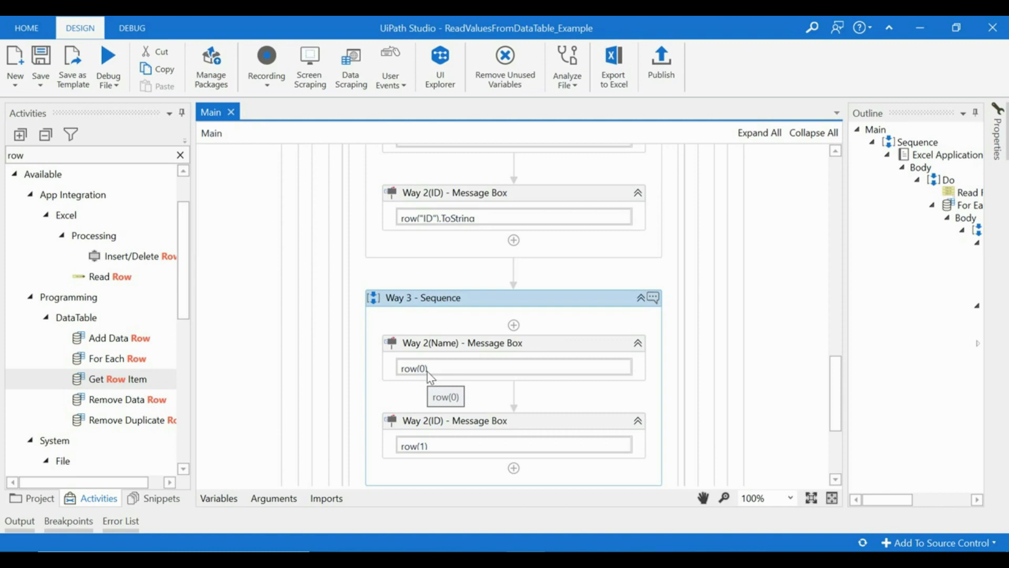
pyautogui.moveTo(427, 375)
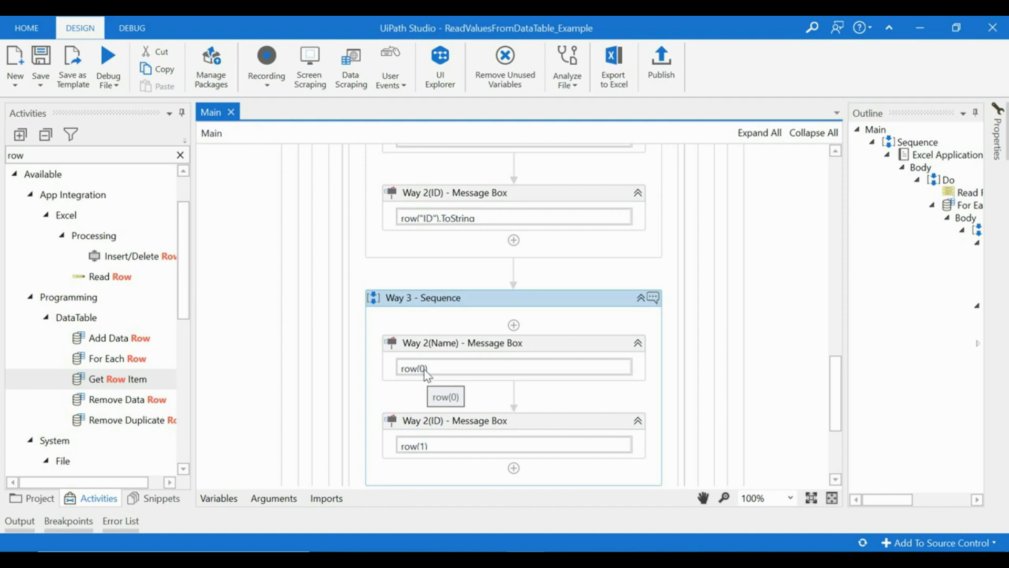